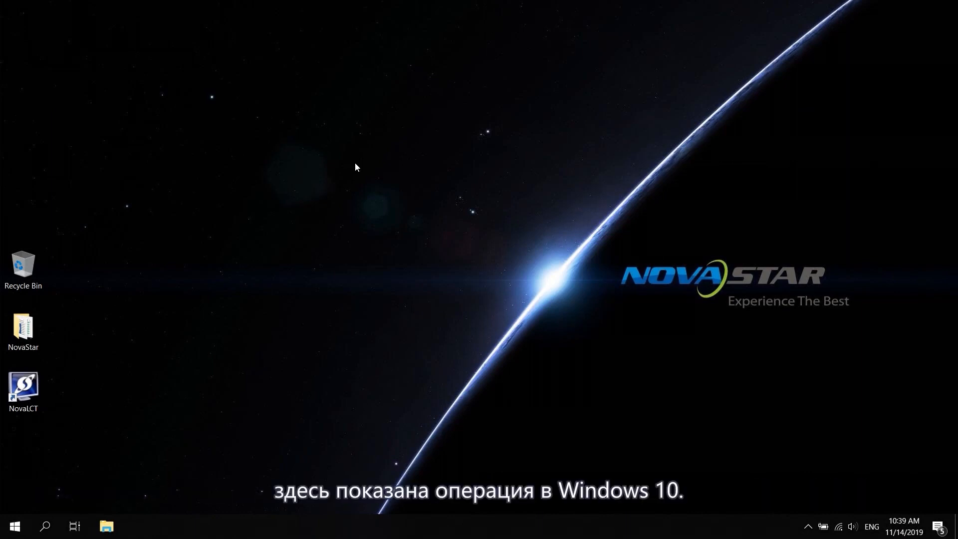
Step: Show the desktop context menu offering Display settings
right_click(357, 168)
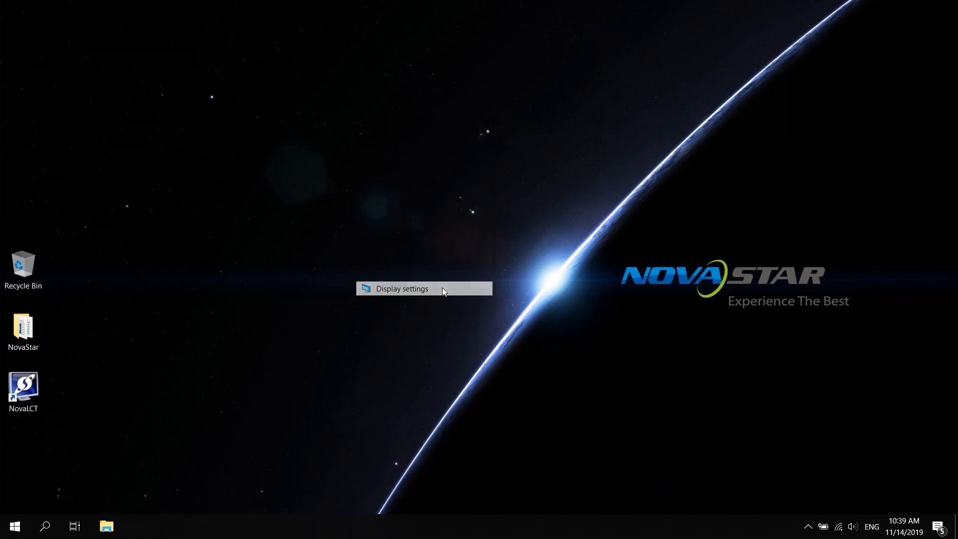
Step: Set display scaling to 100% and keep the resolution at 1920 × 1080
click(401, 288)
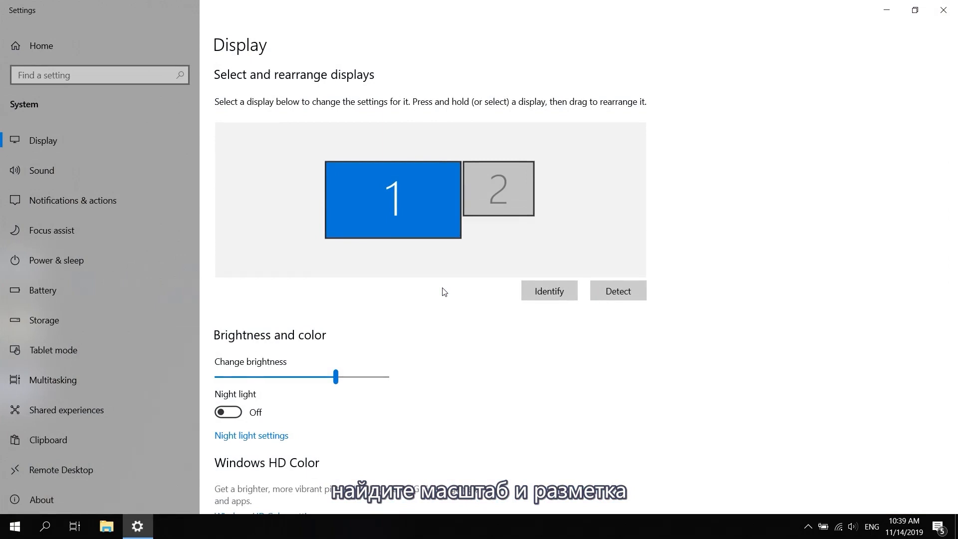
scroll(down, 3)
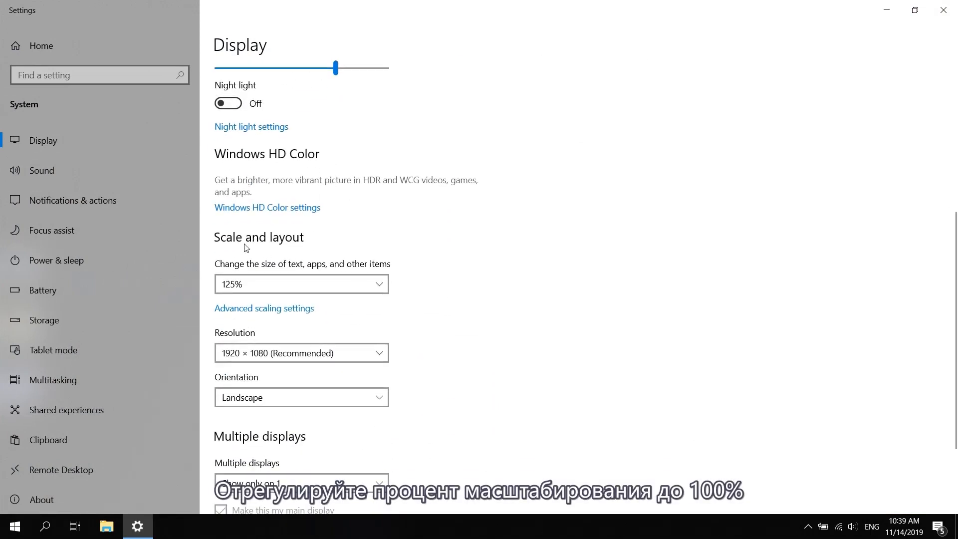
click(300, 284)
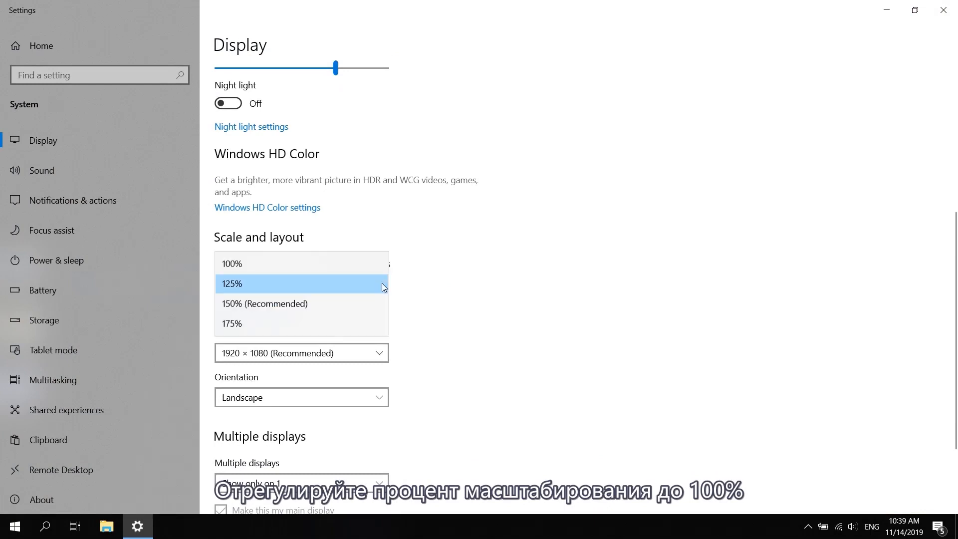
click(232, 263)
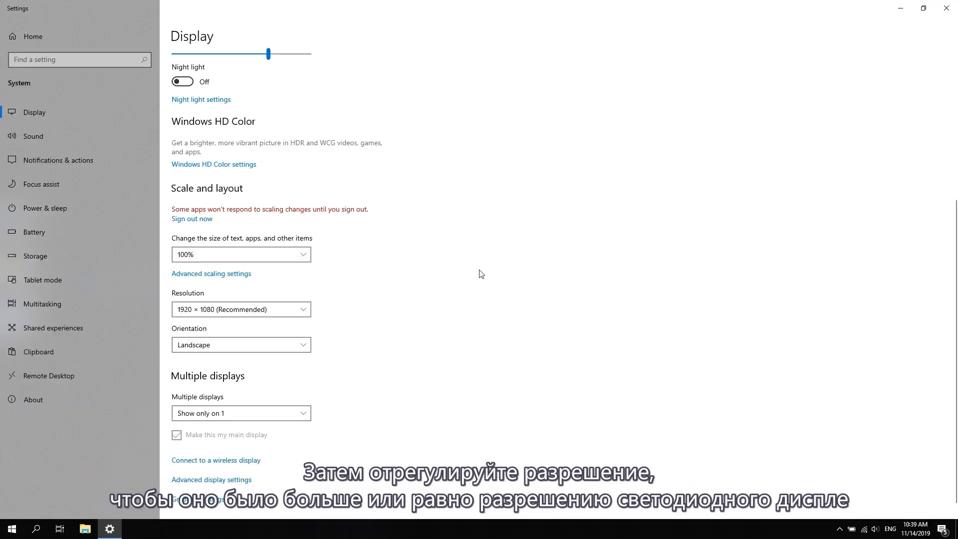
mouse_move(205, 296)
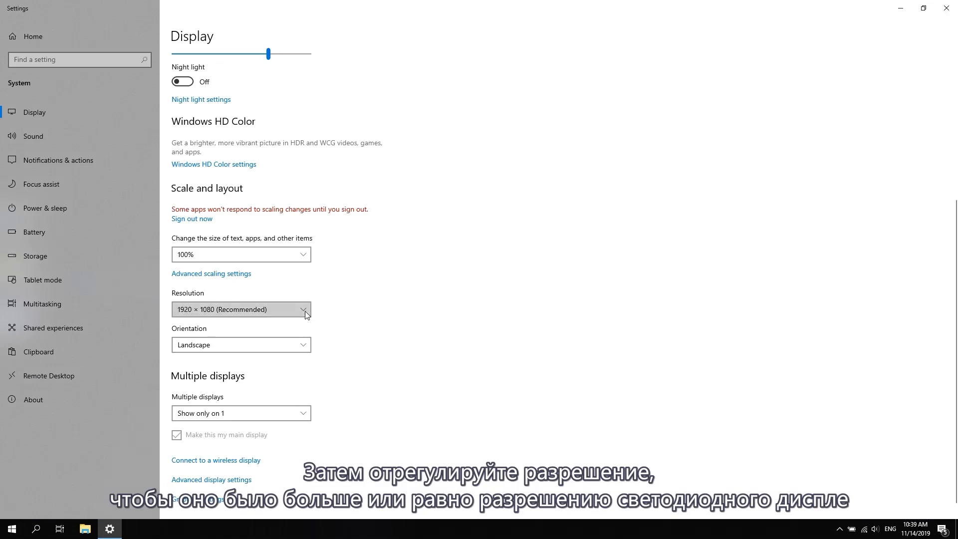
click(241, 309)
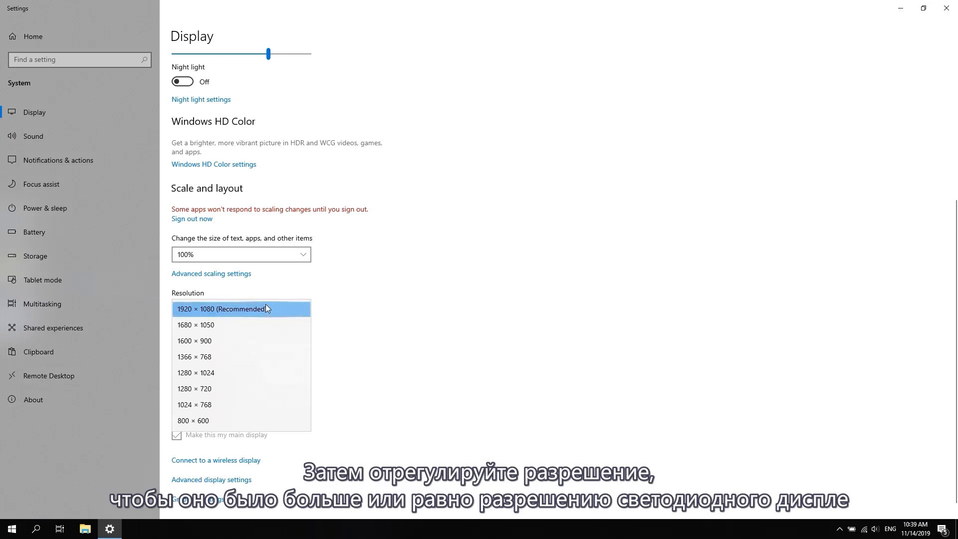
click(240, 309)
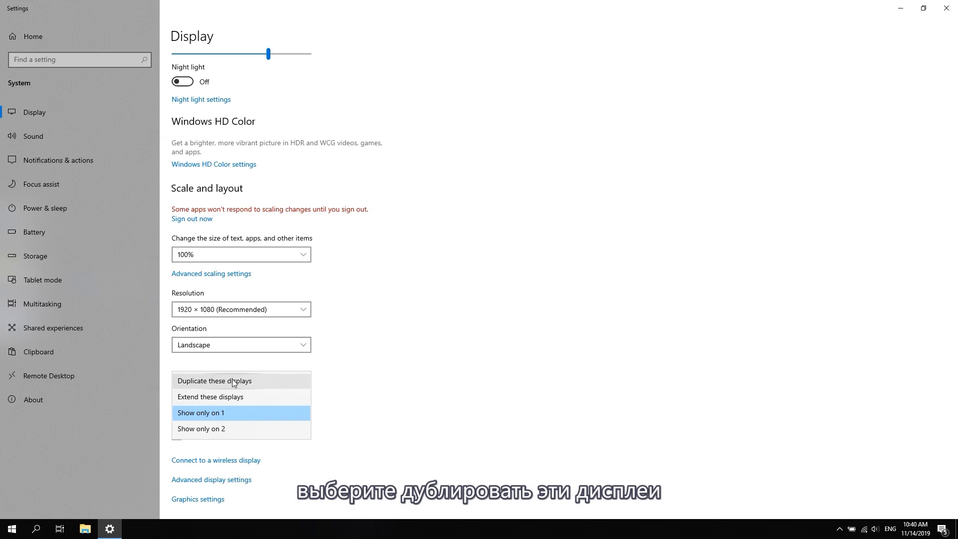
Step: Duplicate the displays, keep the changes, and close the Settings window
click(215, 381)
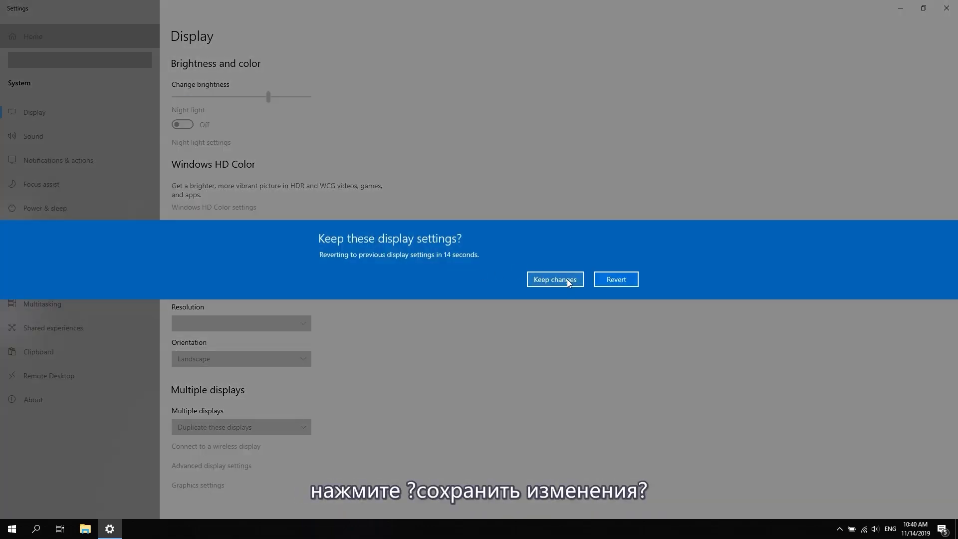
click(554, 280)
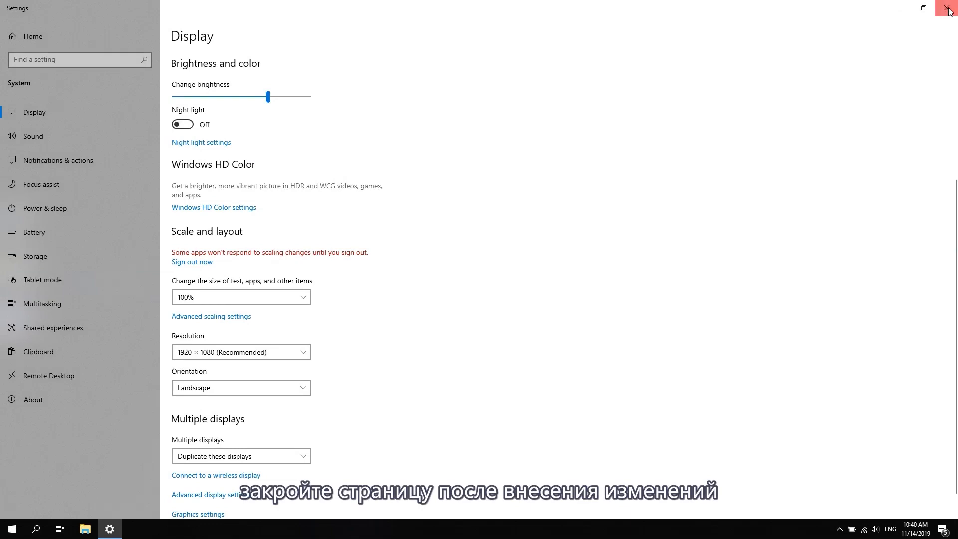
click(949, 8)
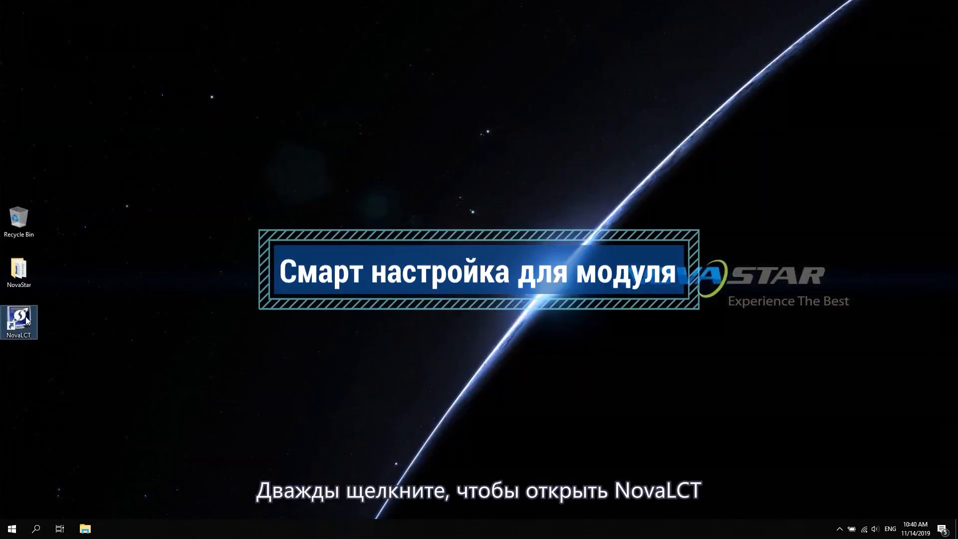
double_click(20, 323)
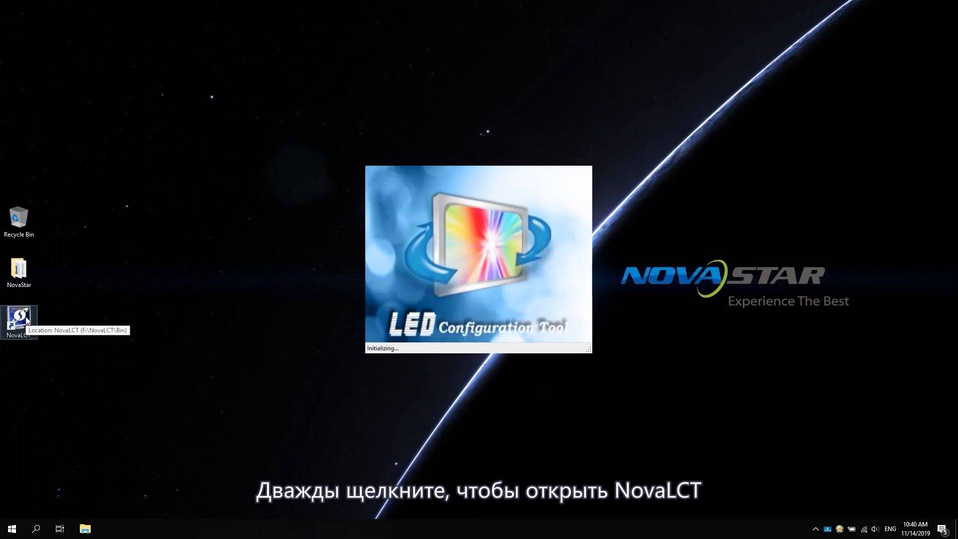
double_click(19, 315)
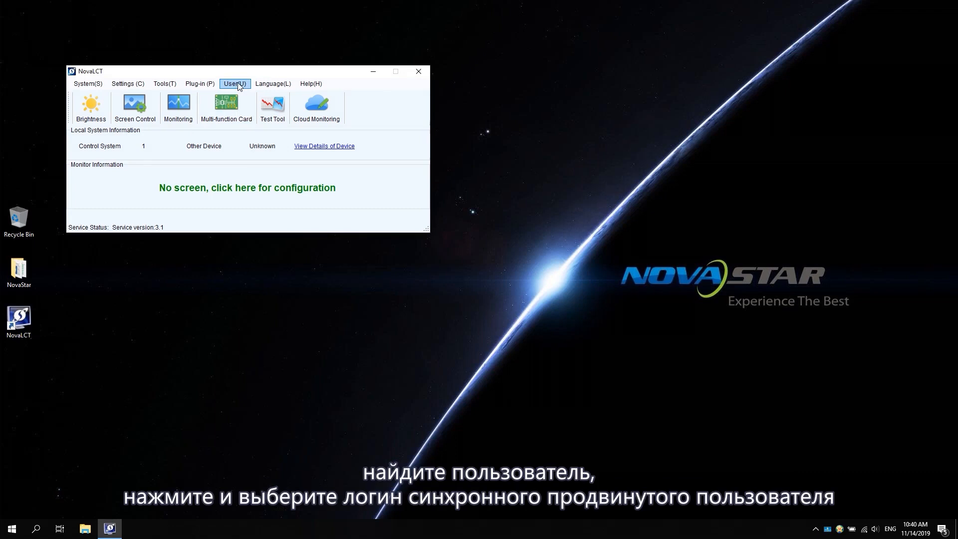
click(234, 84)
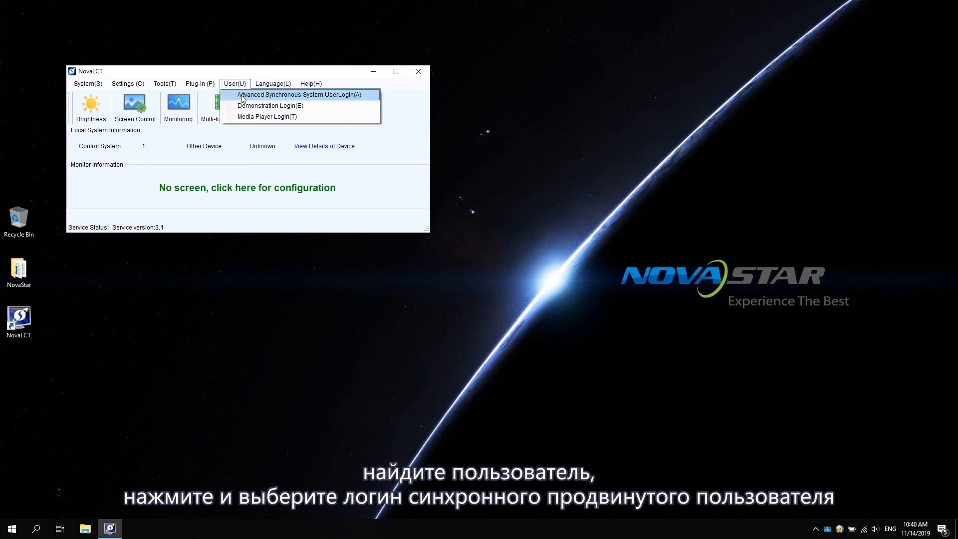
click(303, 94)
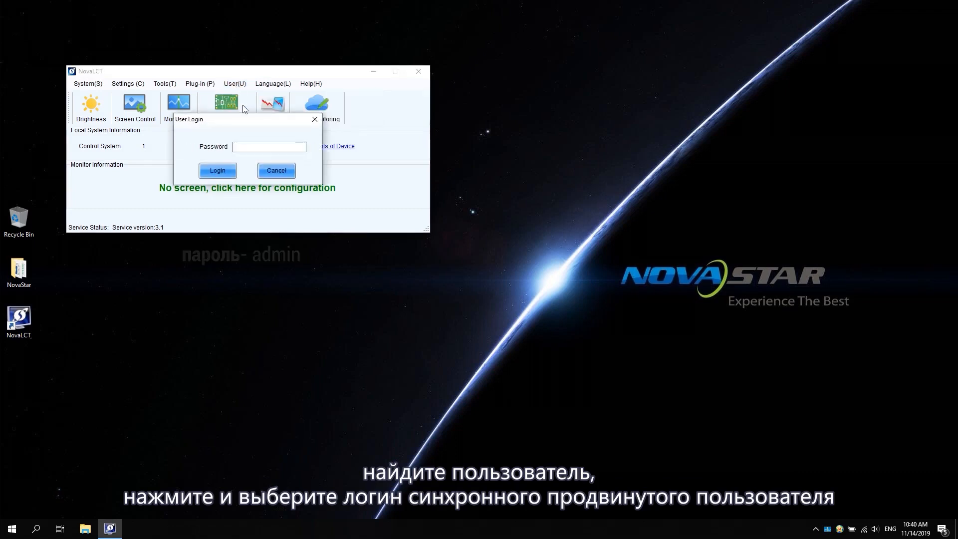
text(1)
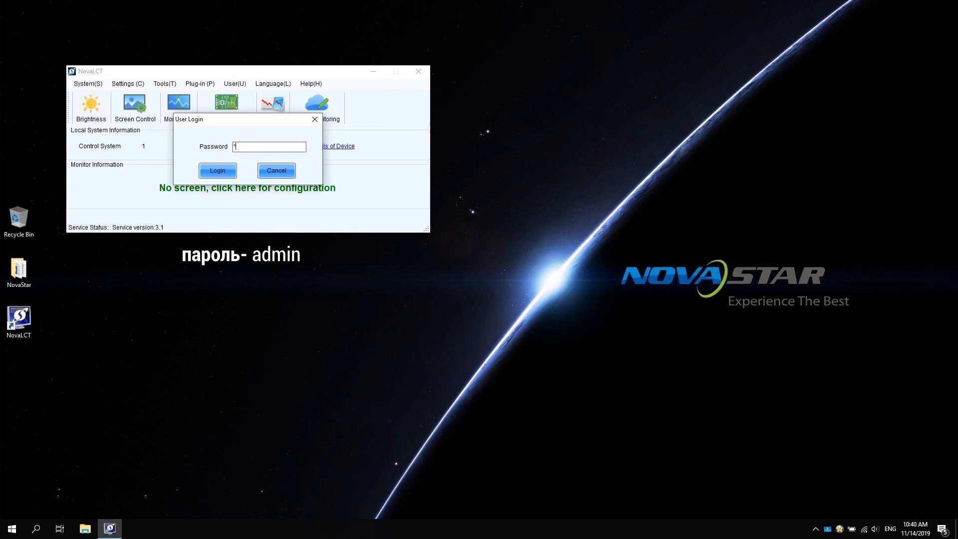
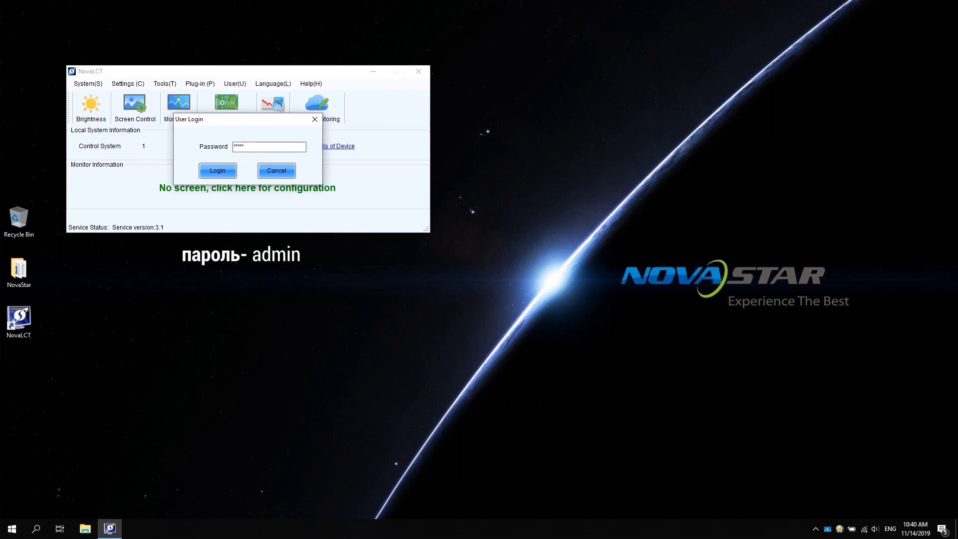
click(217, 171)
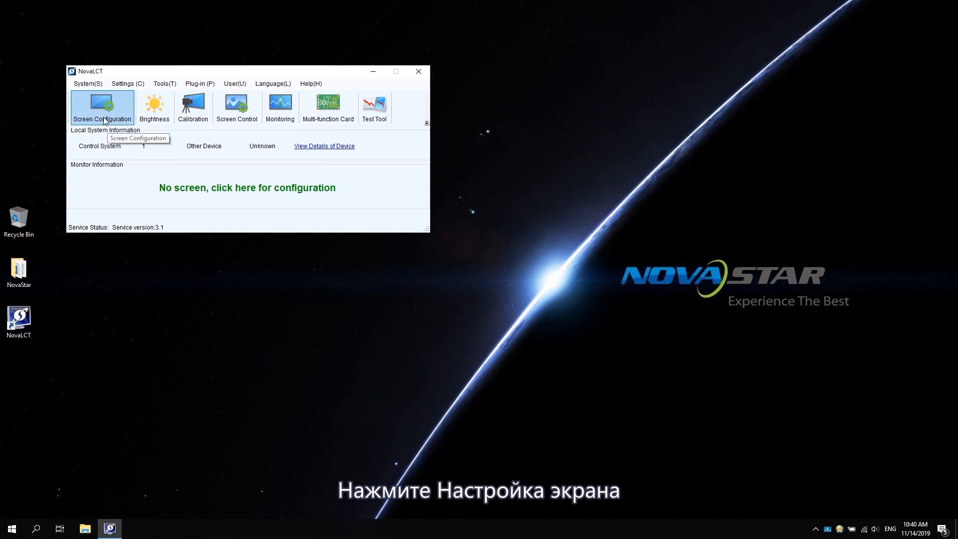
Step: Enter Screen Configuration on this port and set the sending card to 1920x1080 at 60 Hz
click(102, 103)
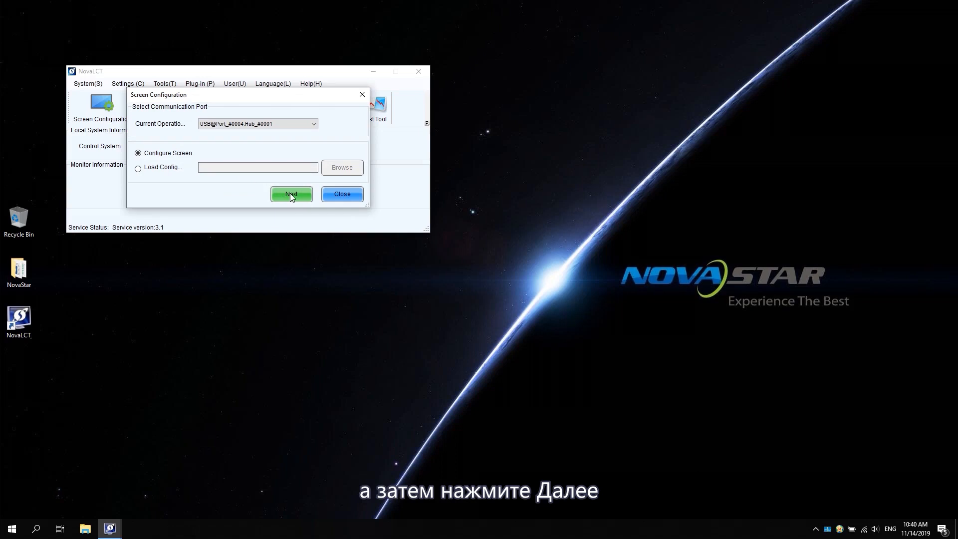
click(292, 194)
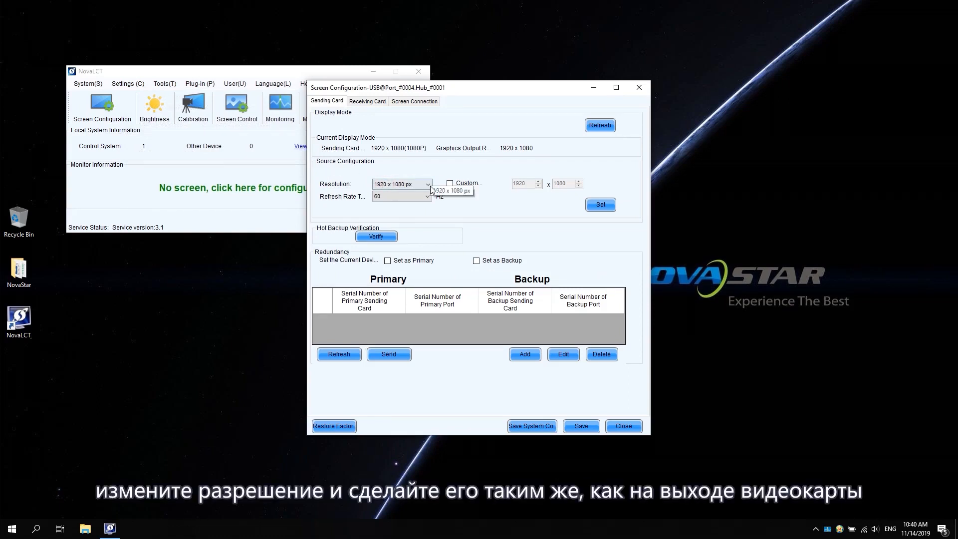
click(427, 183)
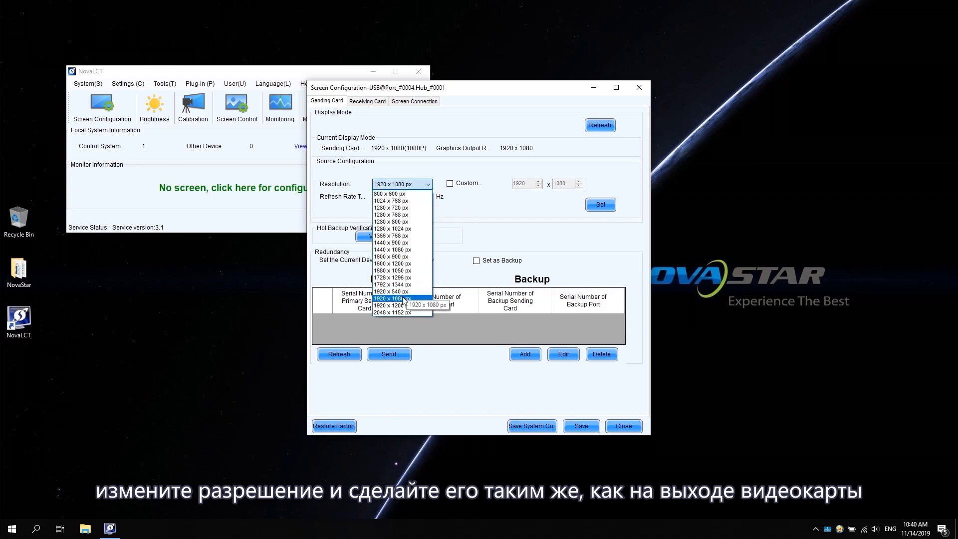
click(391, 299)
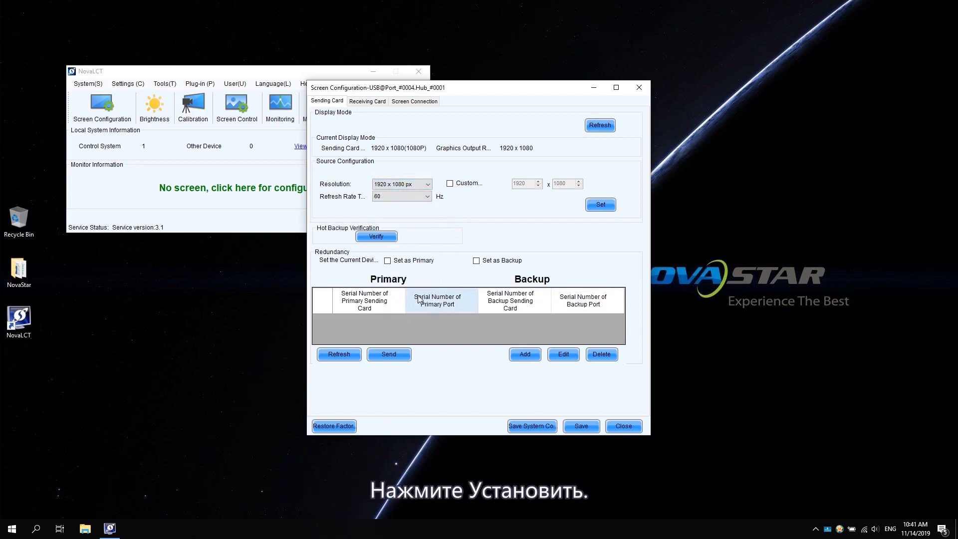
click(600, 204)
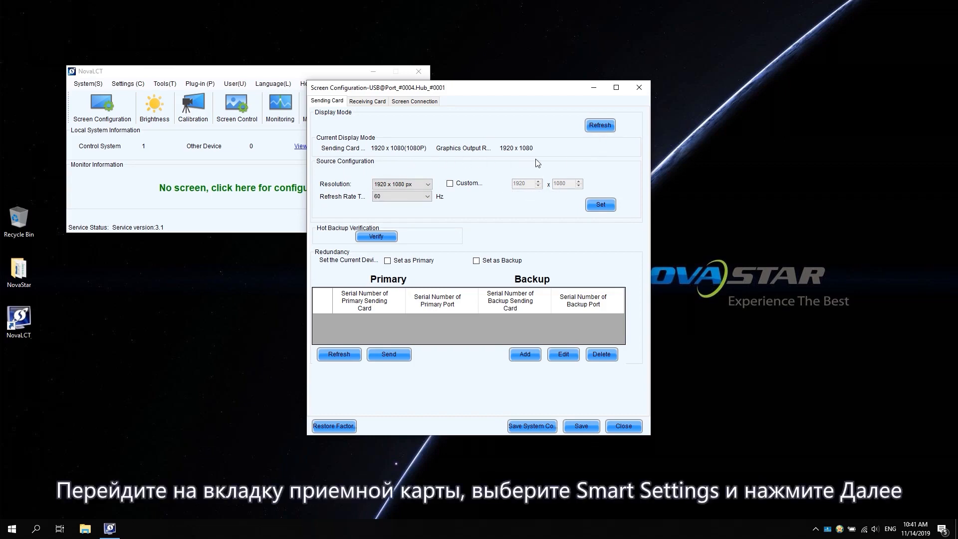
Step: Start the Receiving Card Smart Settings walkthrough with Option 1 to reach Guide 1
click(367, 101)
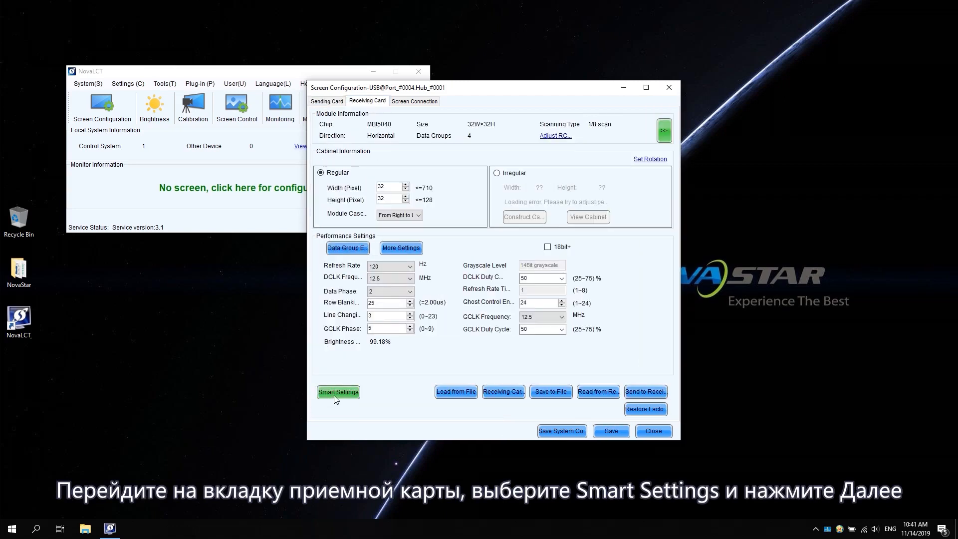
click(338, 391)
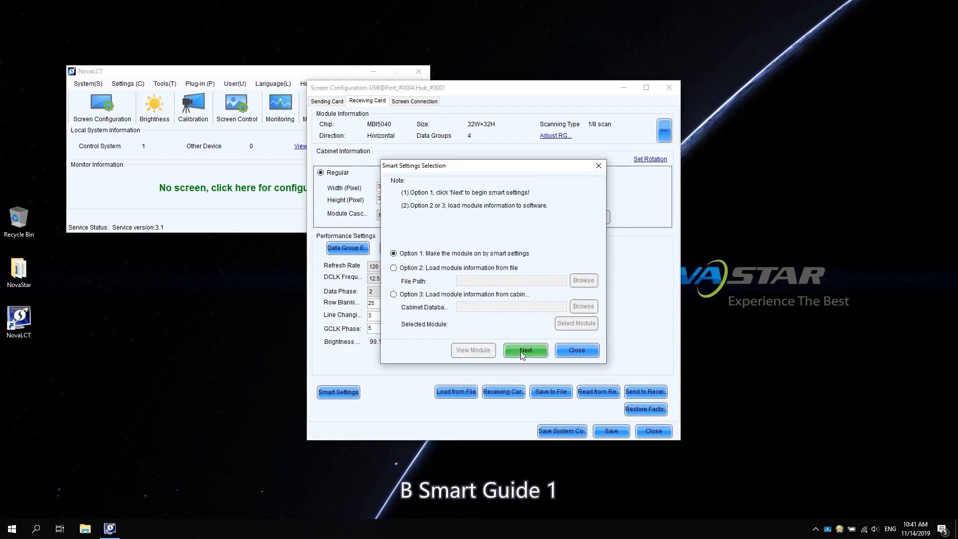
click(524, 350)
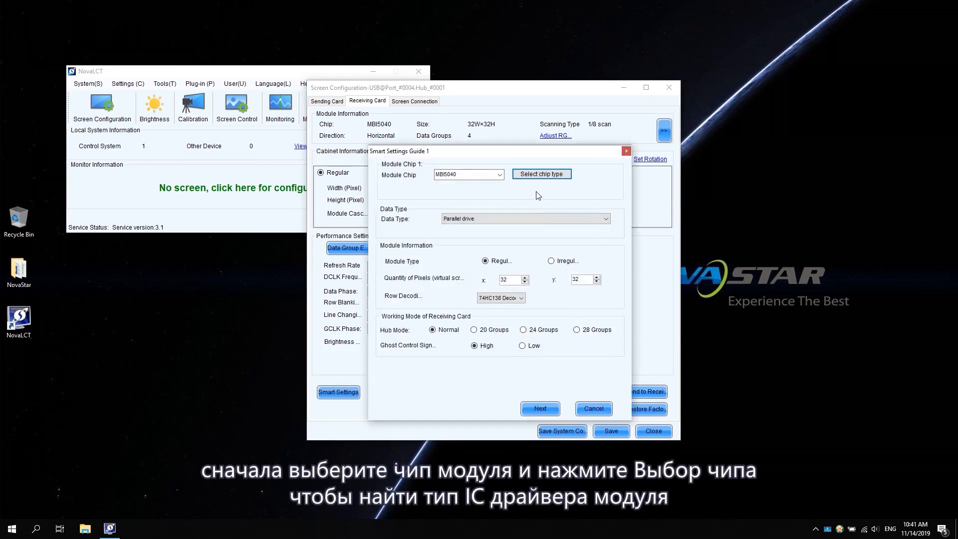
mouse_move(541, 174)
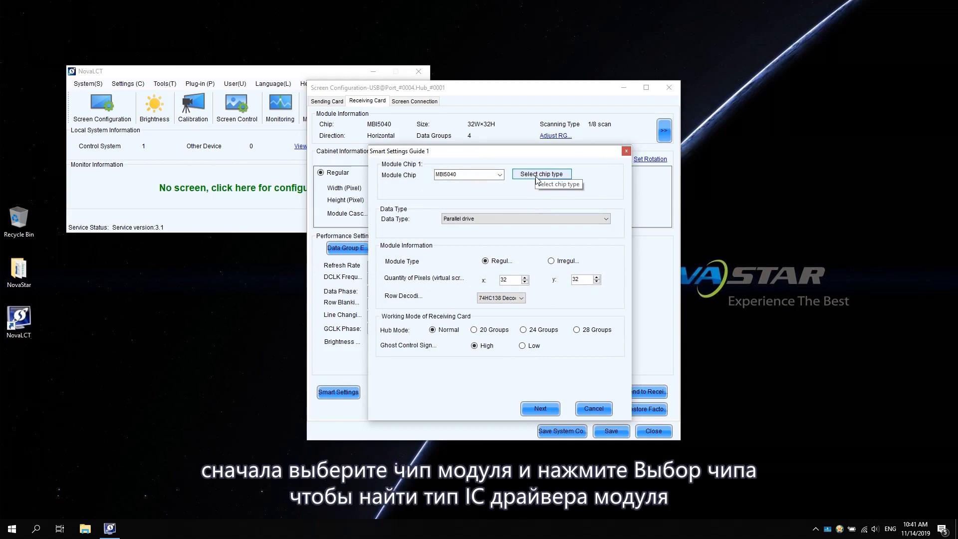
Step: Choose Common Chip as the module chip and set 64 horizontal pixels
click(540, 174)
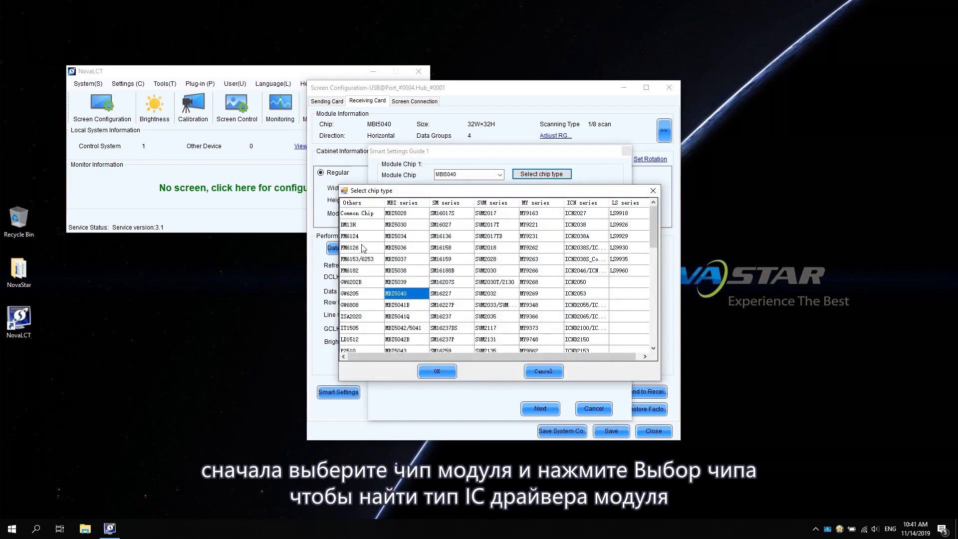
scroll(down, 3)
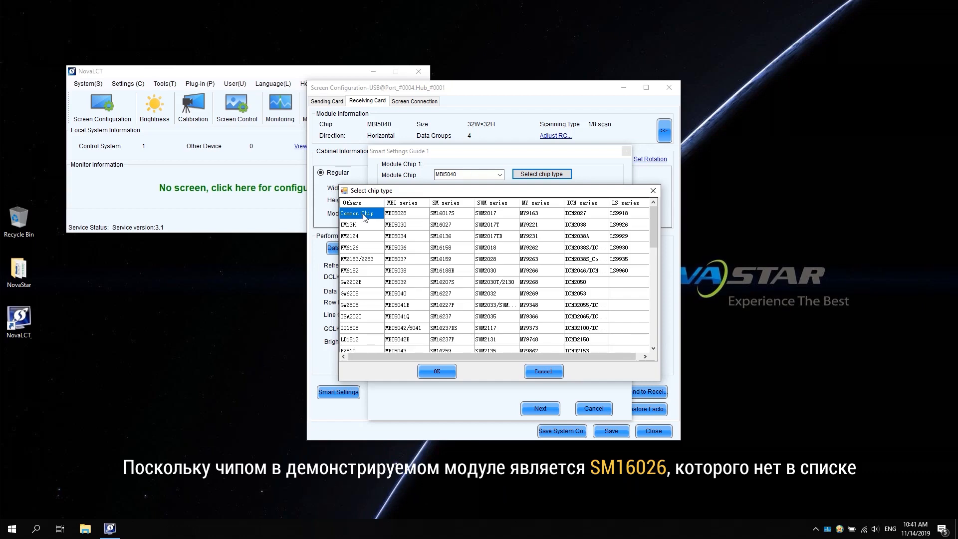
click(436, 371)
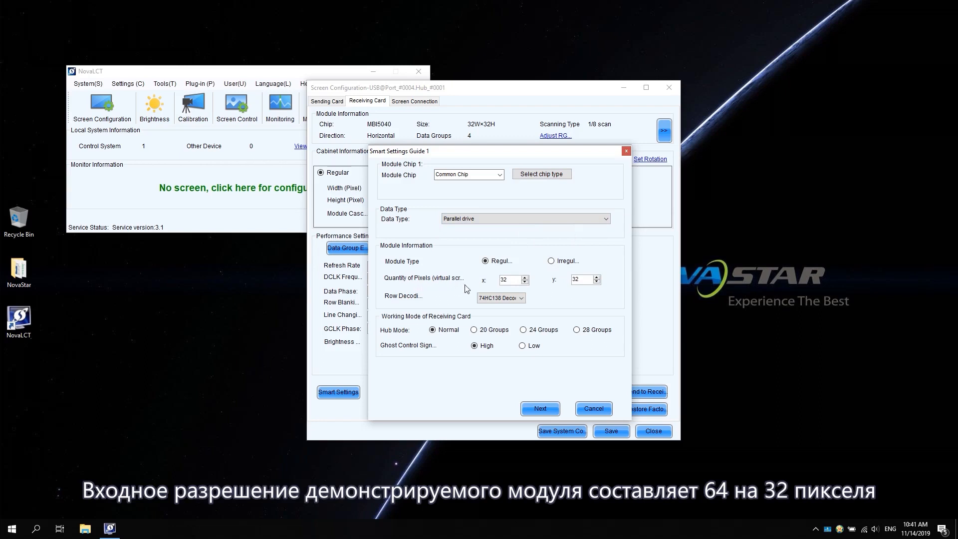
click(510, 279)
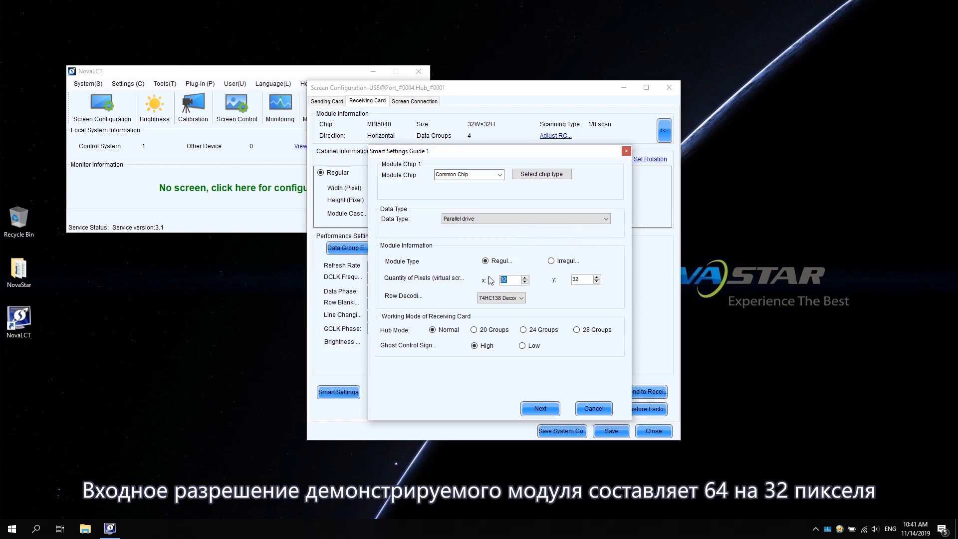
text(64)
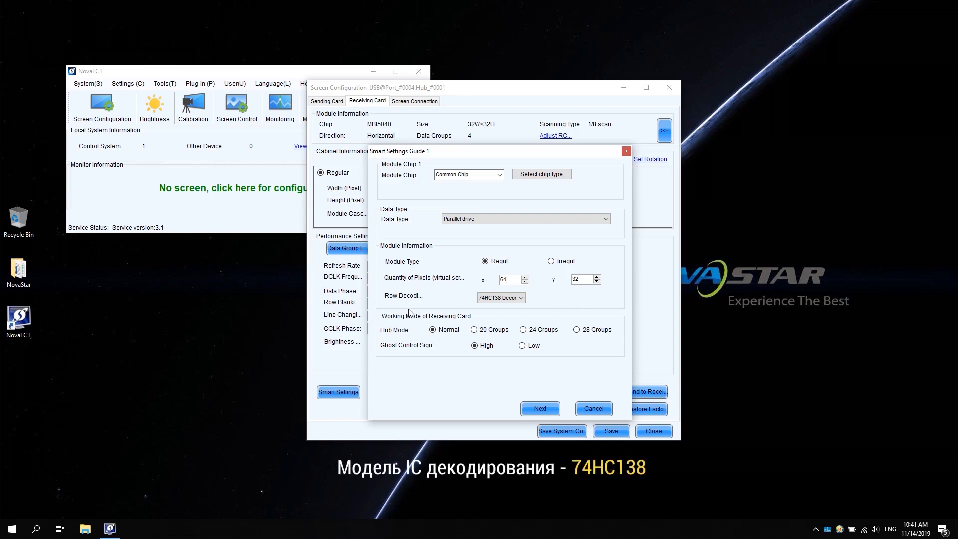
mouse_move(500, 298)
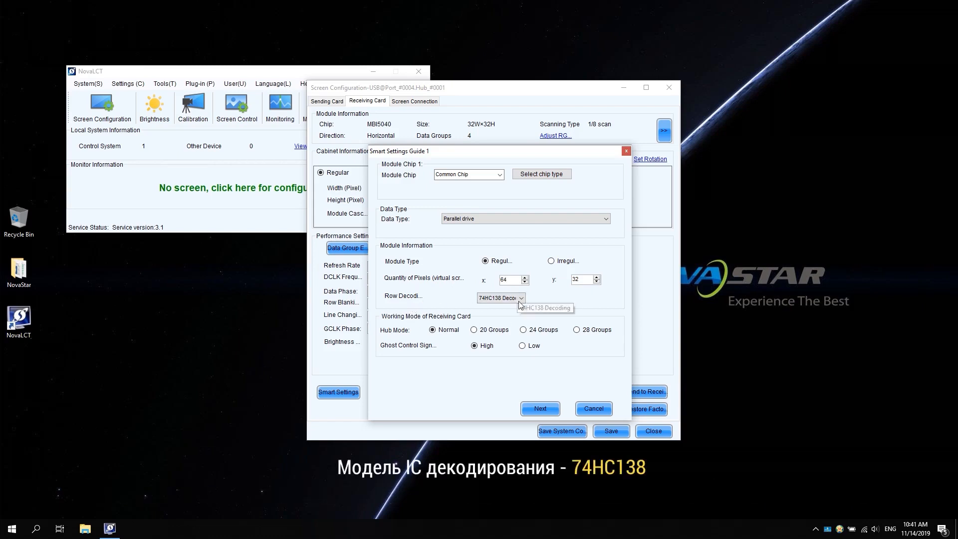
Step: Keep 74HC138 Decoding as the row decoder and submit Guide 1
click(519, 297)
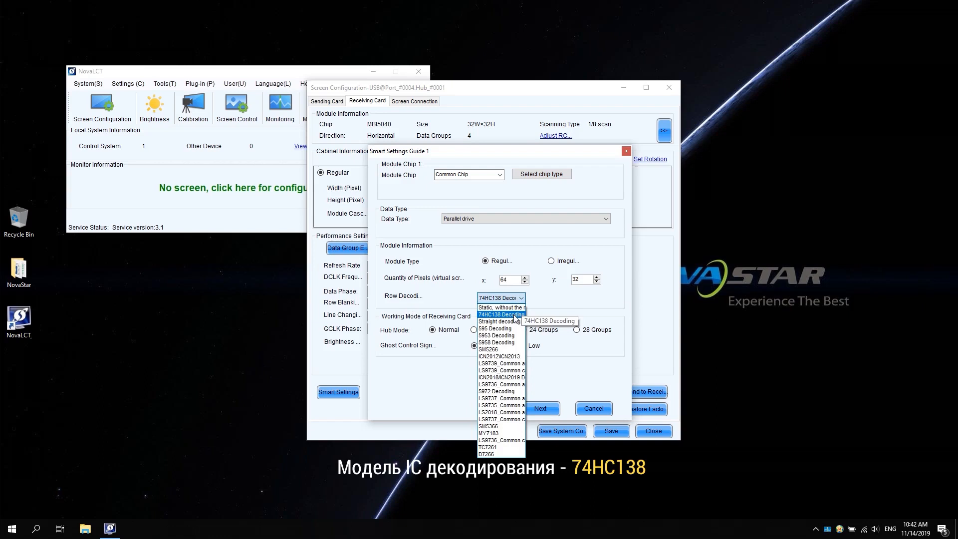
click(498, 315)
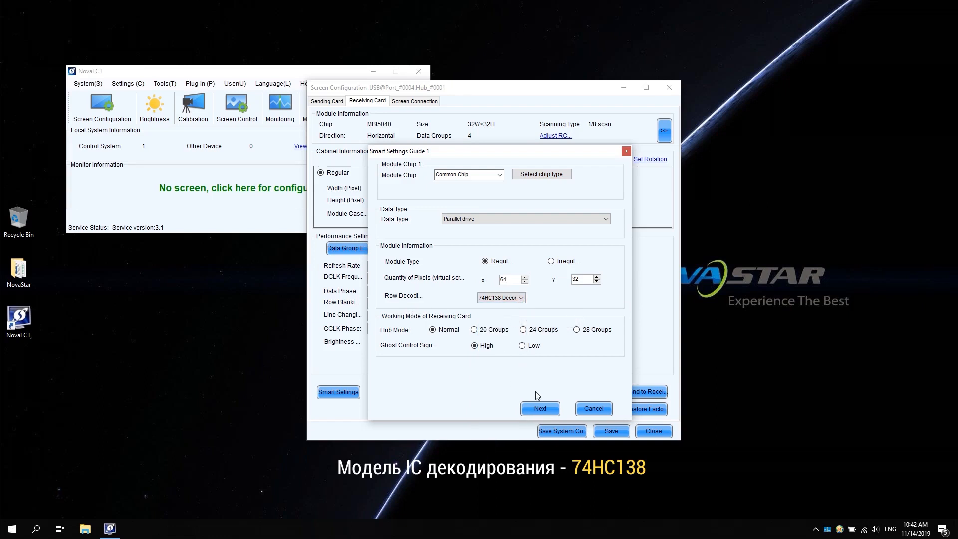
click(539, 408)
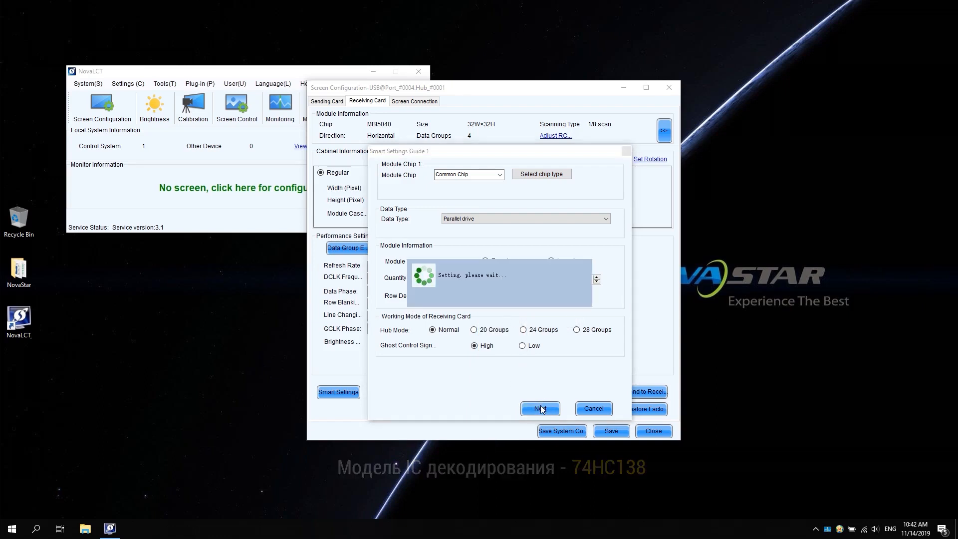
click(539, 408)
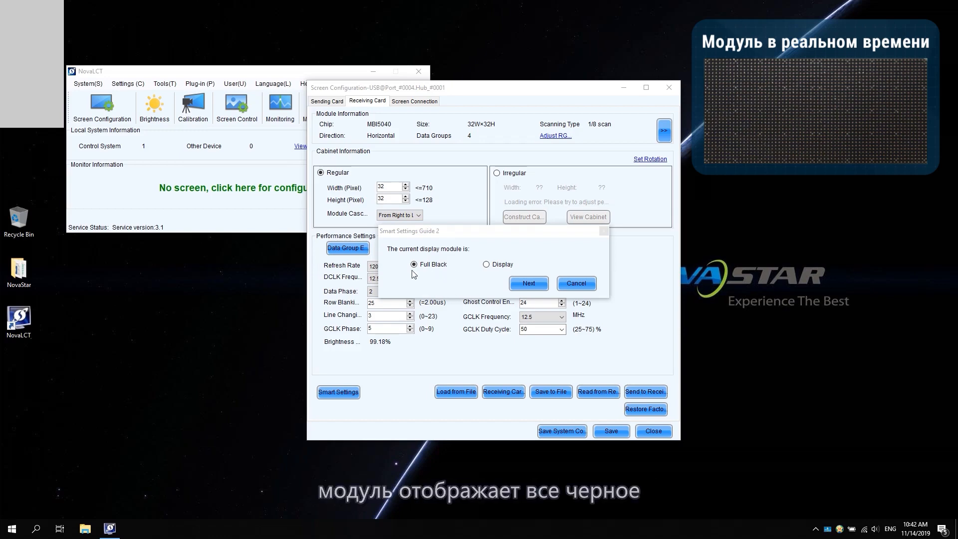
mouse_move(435, 273)
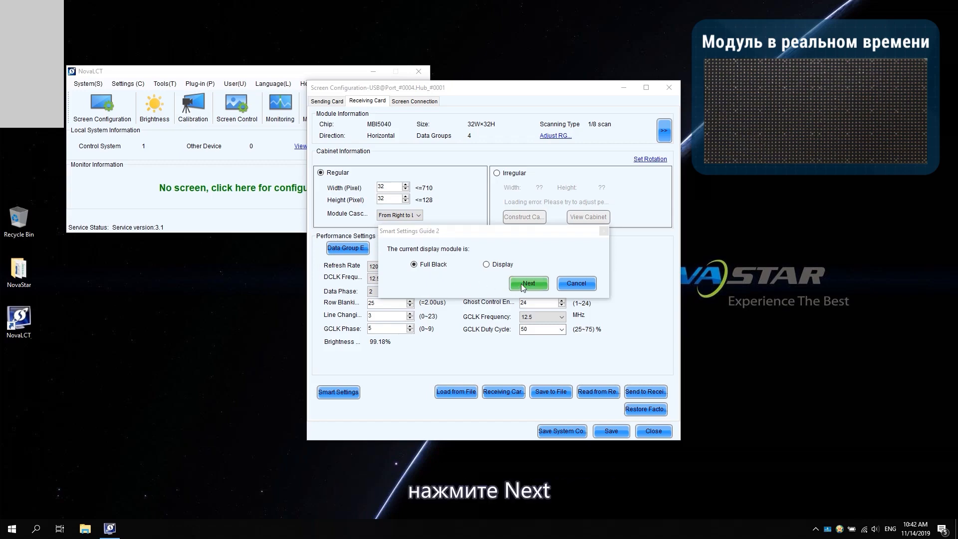
Step: Report Full Black in Guide 2, then manually confirm the status colours in Guide 3 and continue
click(527, 283)
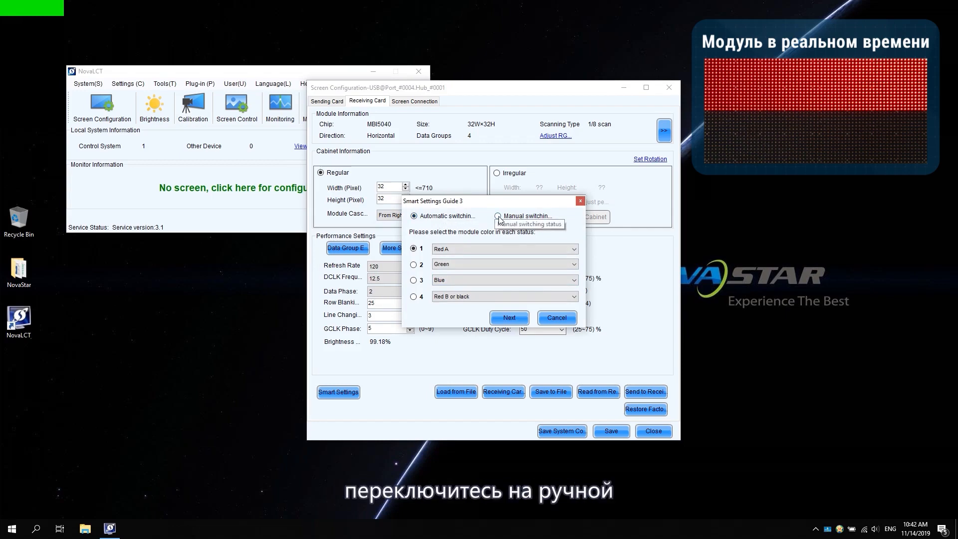
click(497, 215)
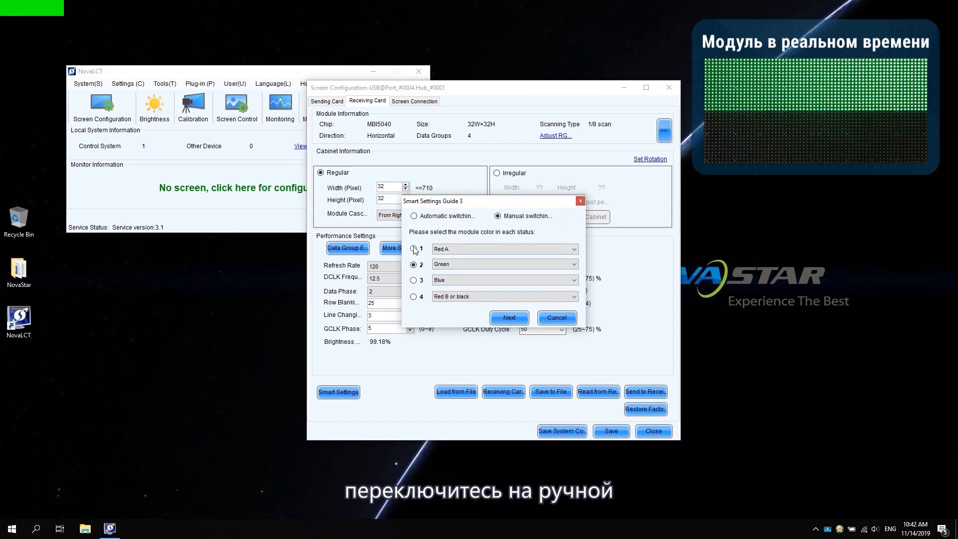
click(415, 248)
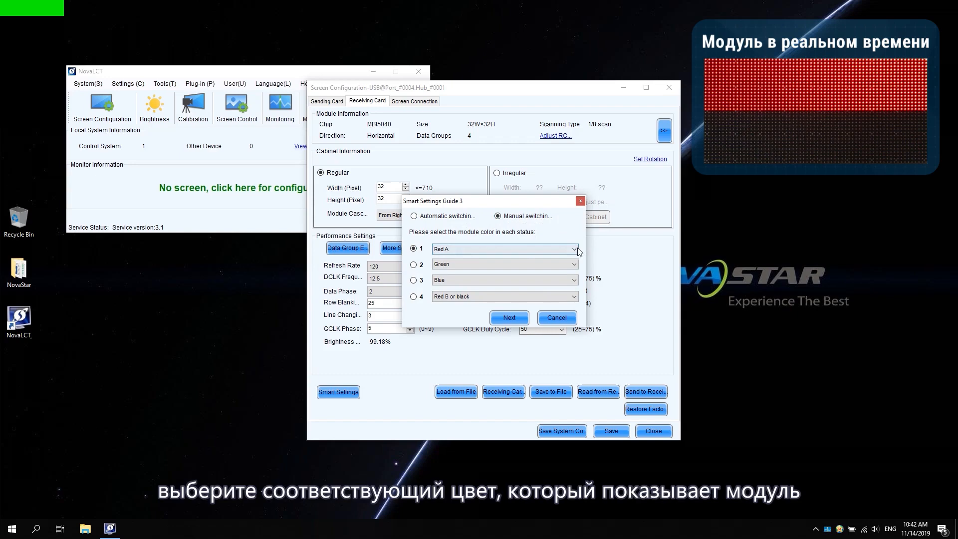
click(573, 248)
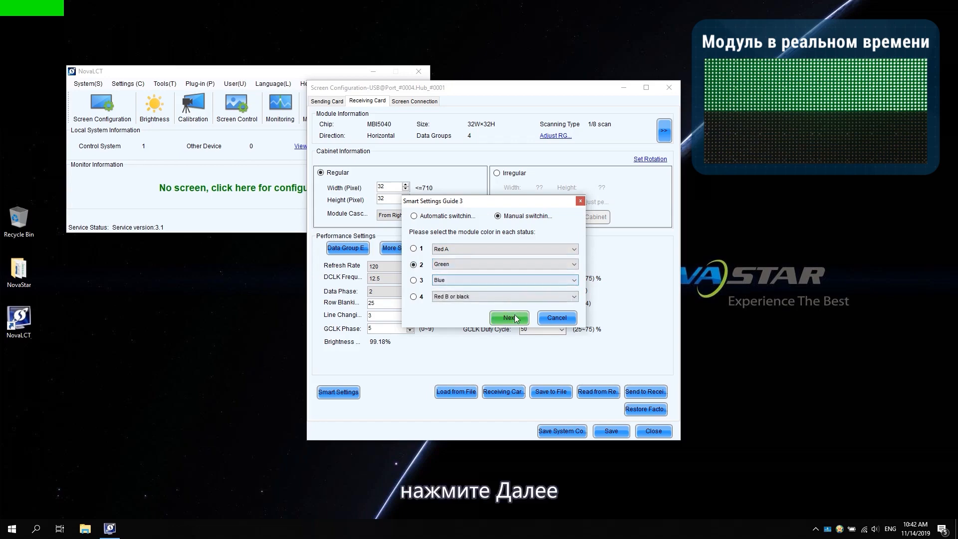
click(508, 318)
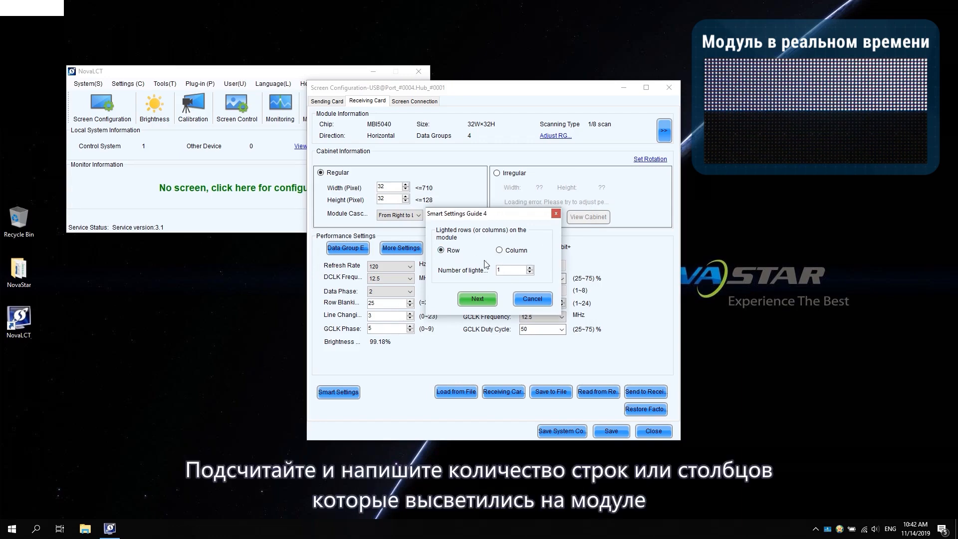
Step: Enter 16 lighted rows in Guide 4 and continue to Guide 5
click(510, 271)
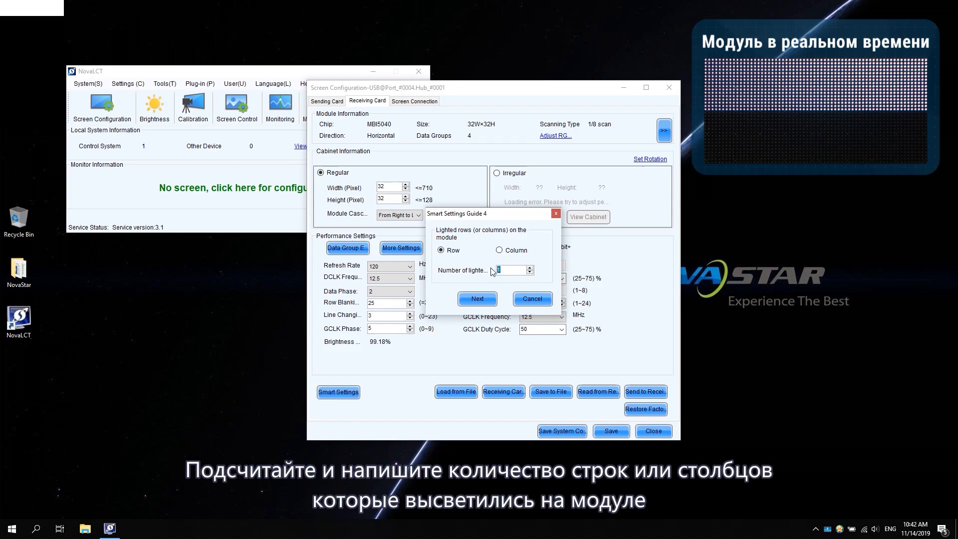
text(16)
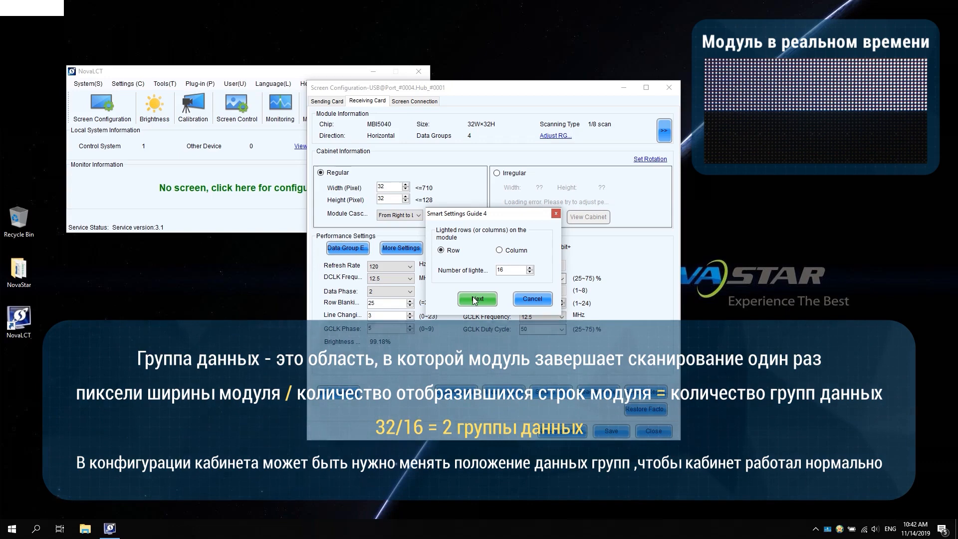
click(477, 298)
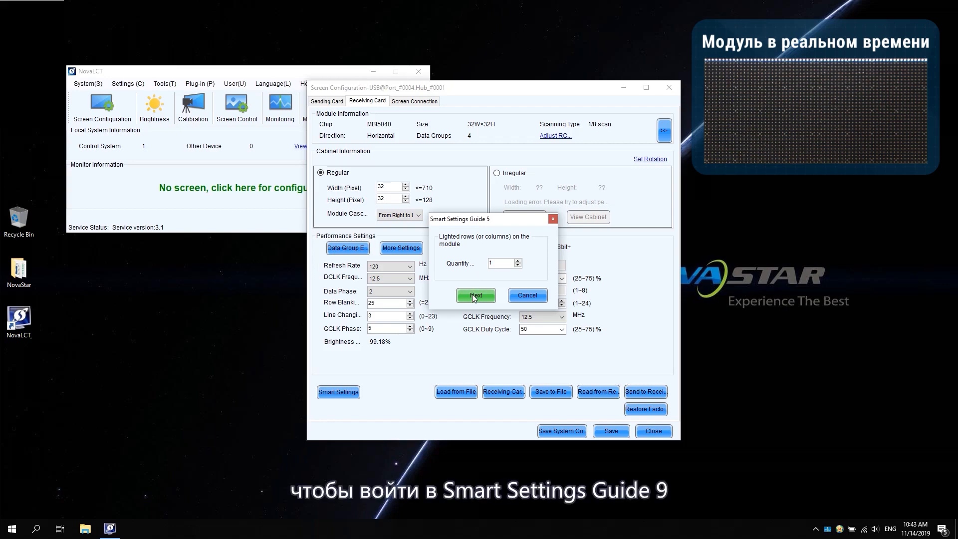
Step: Mark the lit pixels along row 1 of the point table and auto-generate the rest of the row
click(475, 295)
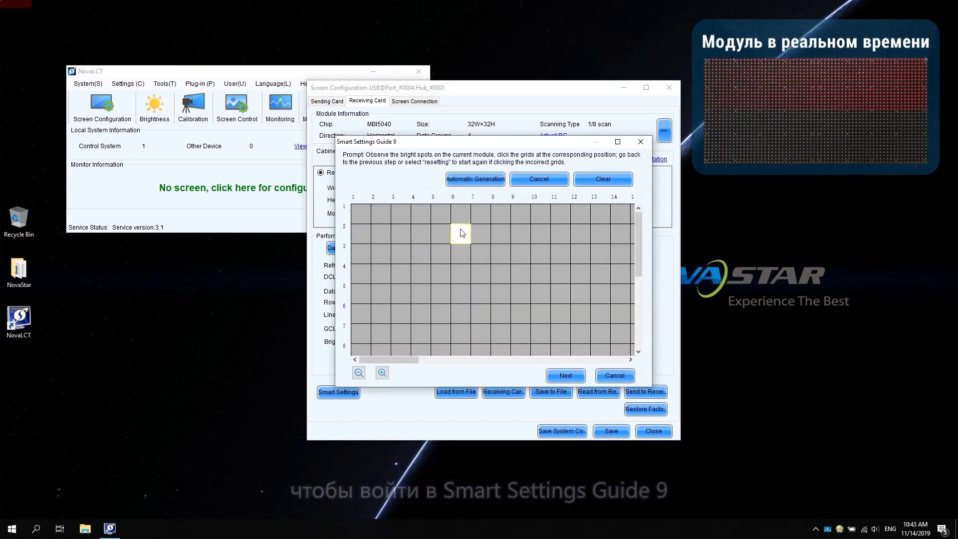
click(460, 212)
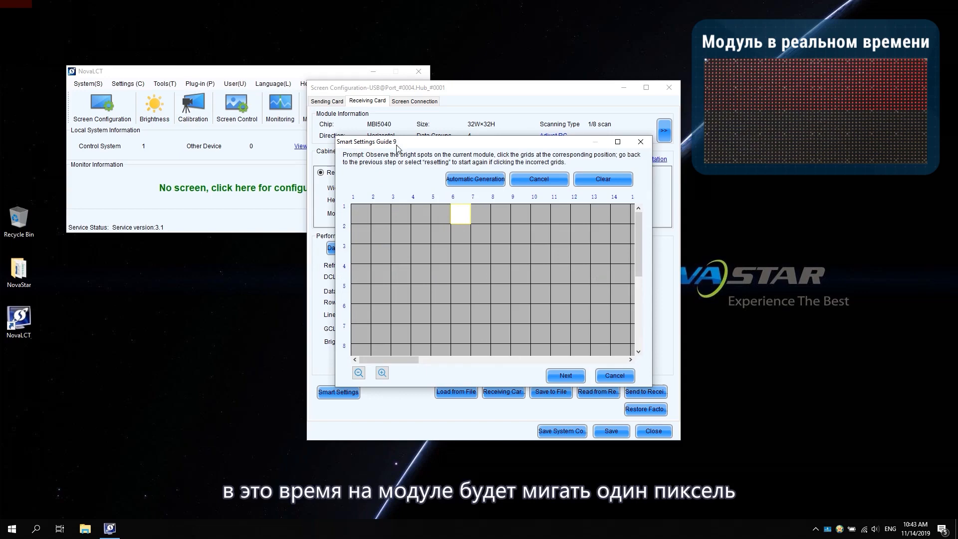
click(360, 214)
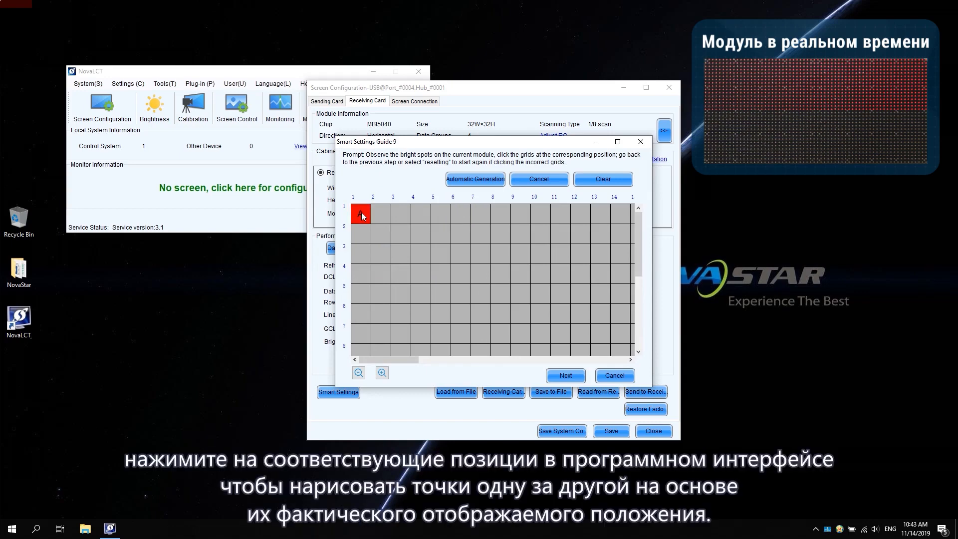
click(380, 214)
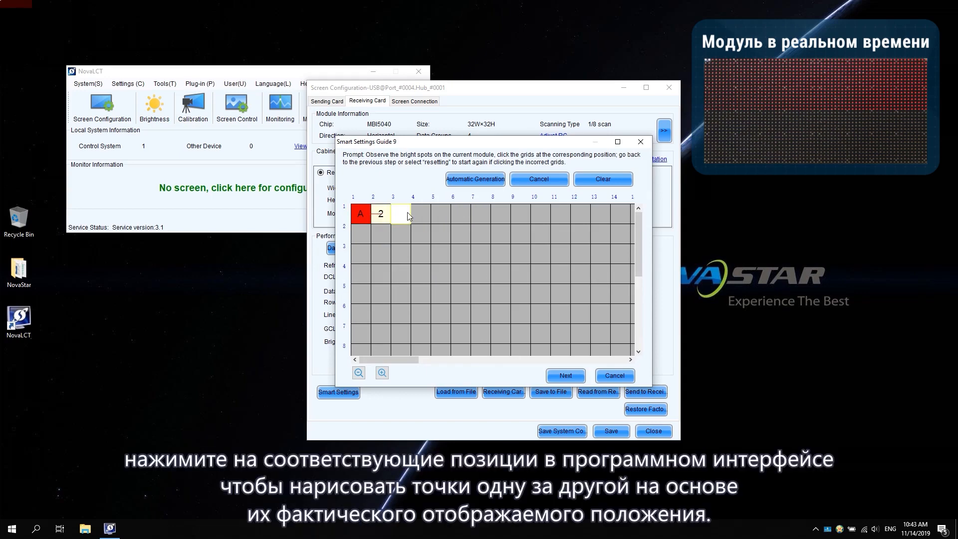
click(412, 214)
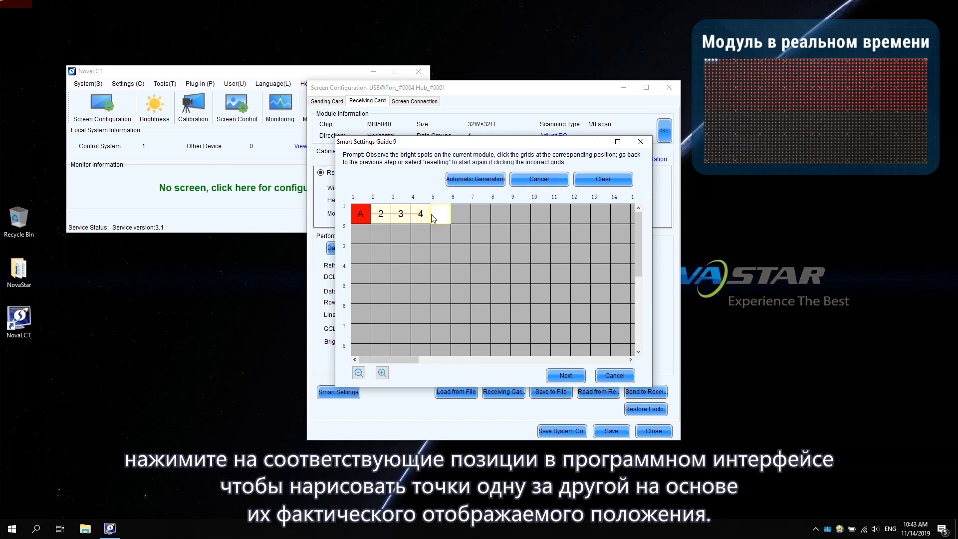
click(432, 214)
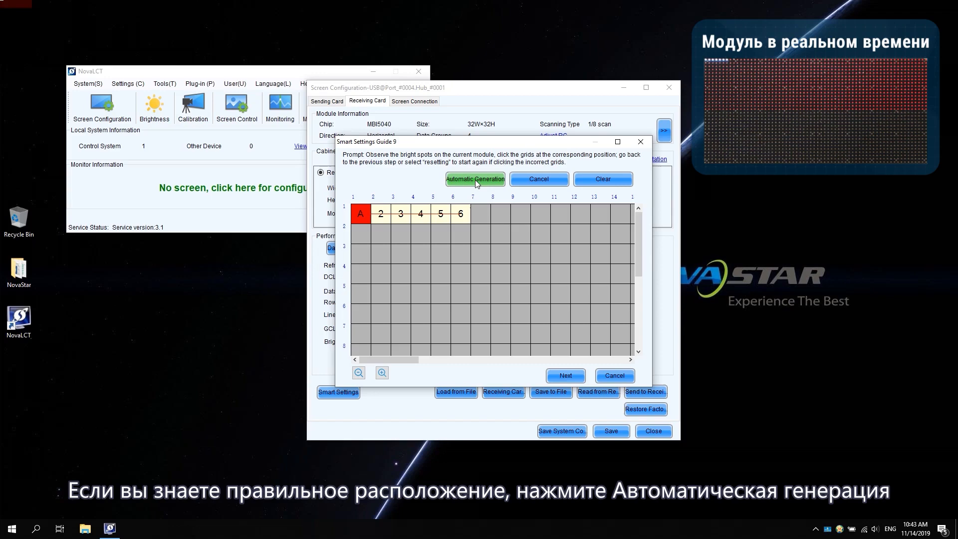
click(476, 179)
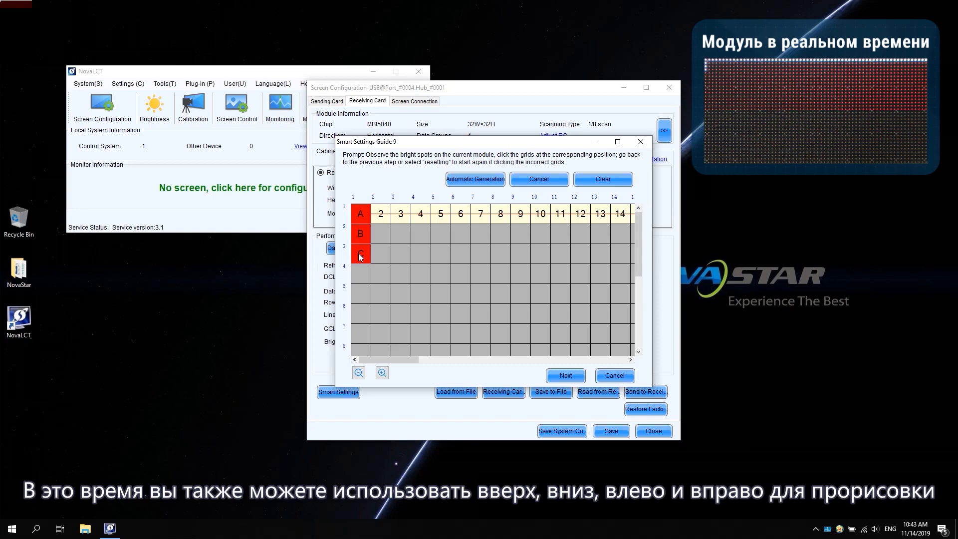
Step: Mark the next lit pixel down column 1, accept the completed table, and finish smart setting
click(360, 273)
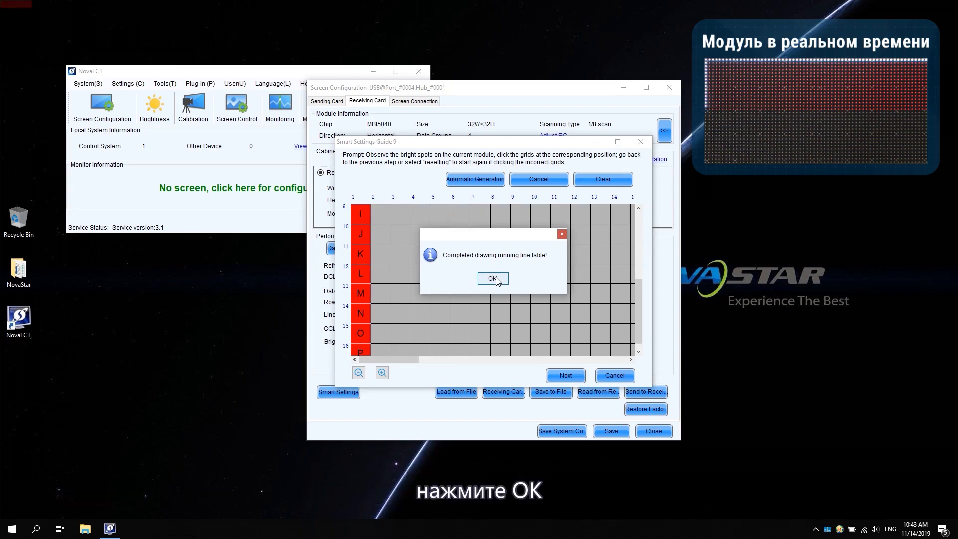
click(492, 278)
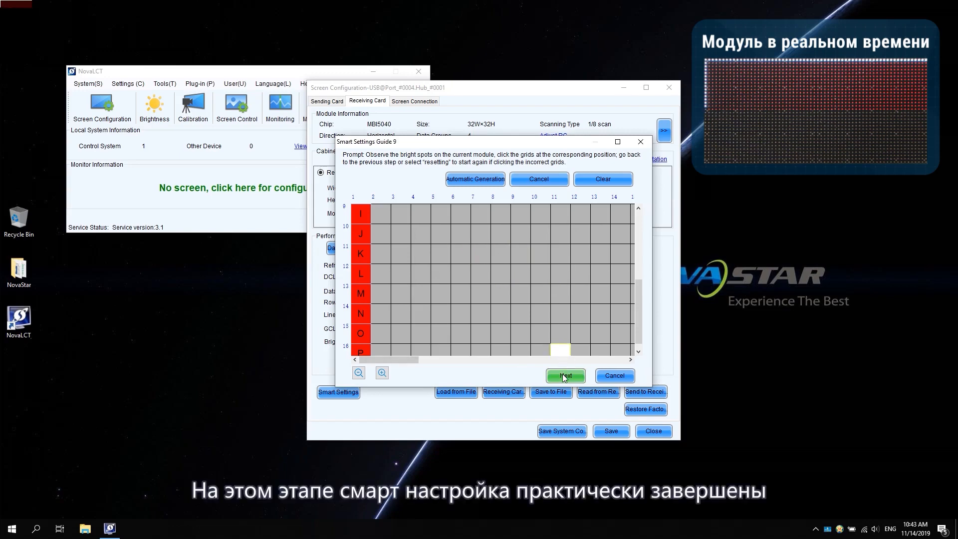
click(564, 375)
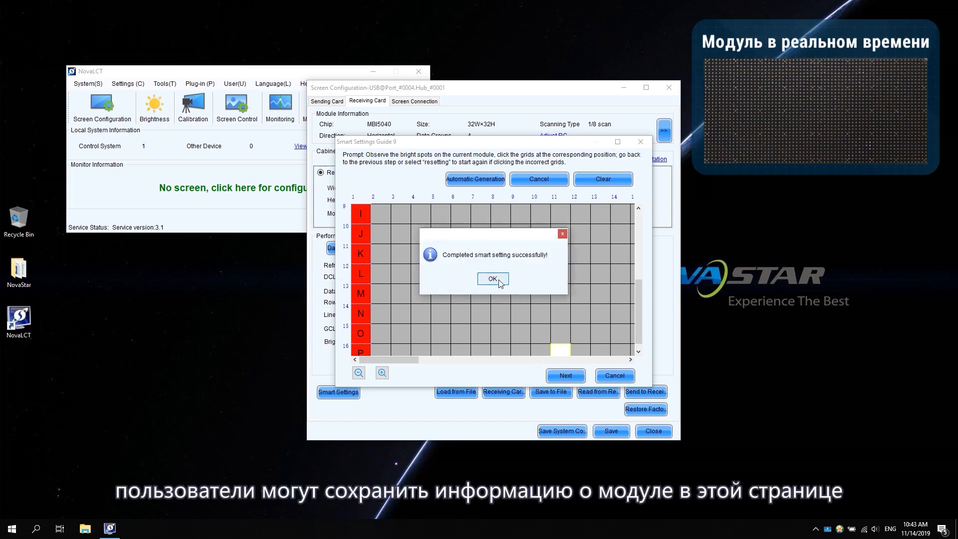
Step: Name the module Nova and save the configuration file as NovaStar, confirming the success message
click(492, 279)
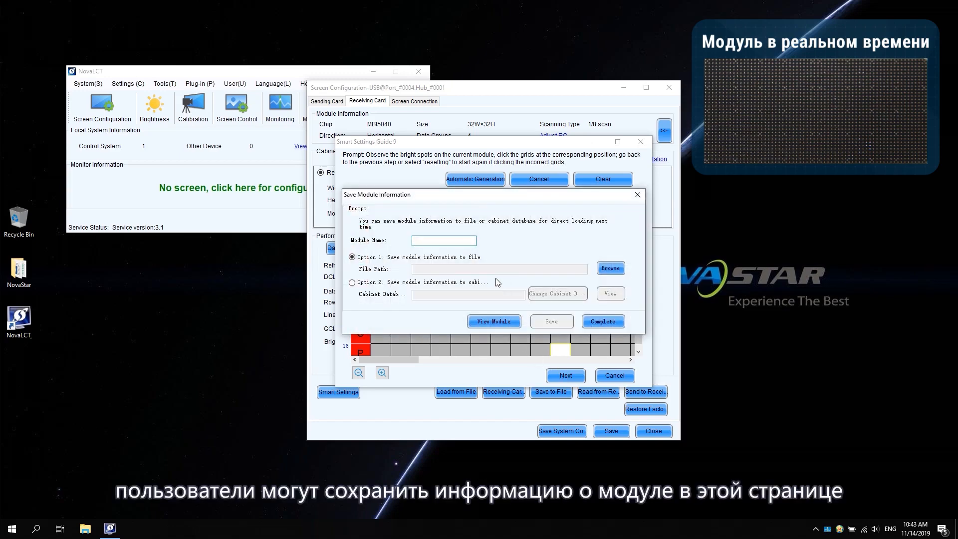
text(Nova)
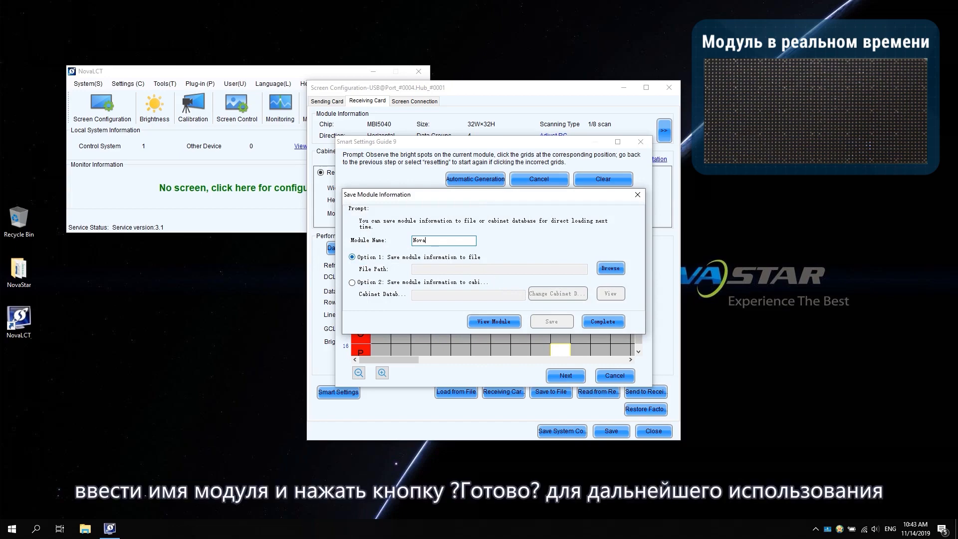
click(609, 268)
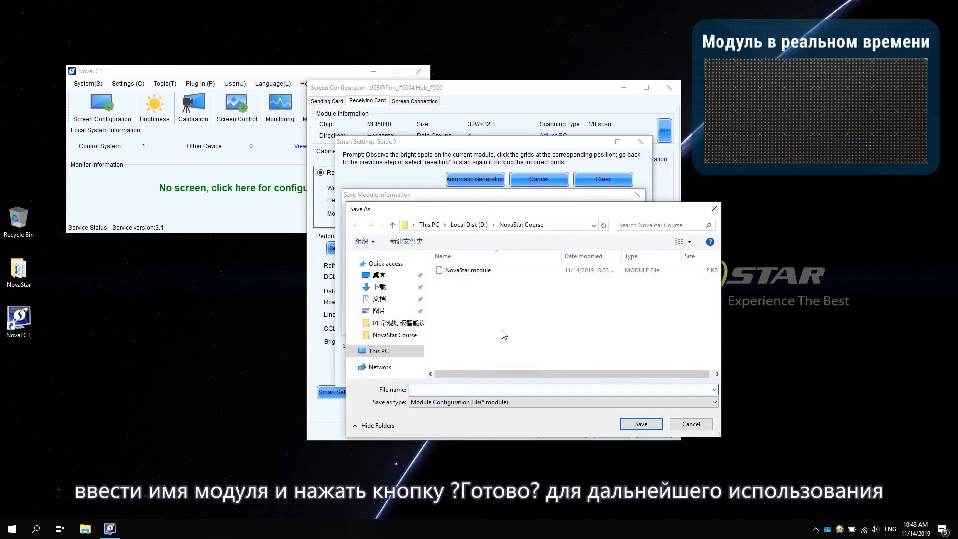
text(NovaStar)
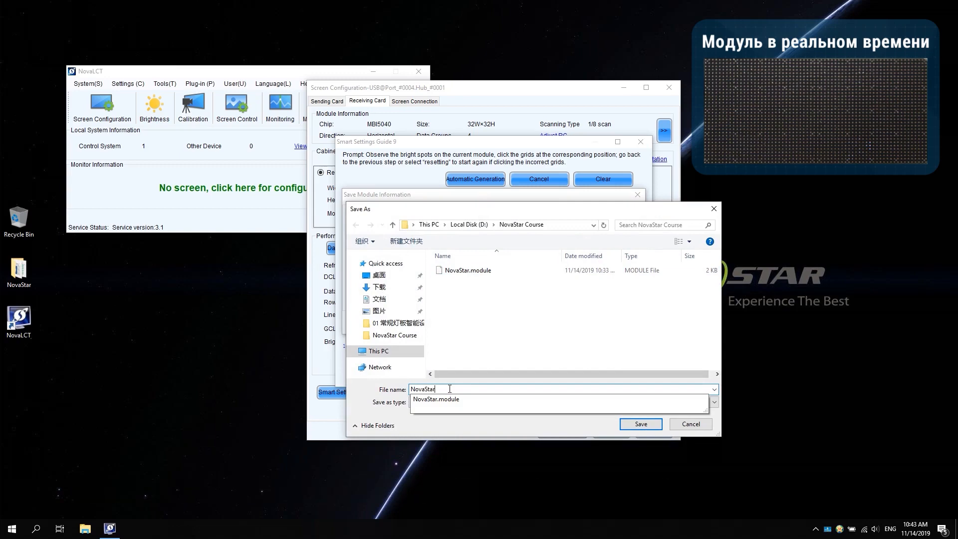
click(640, 423)
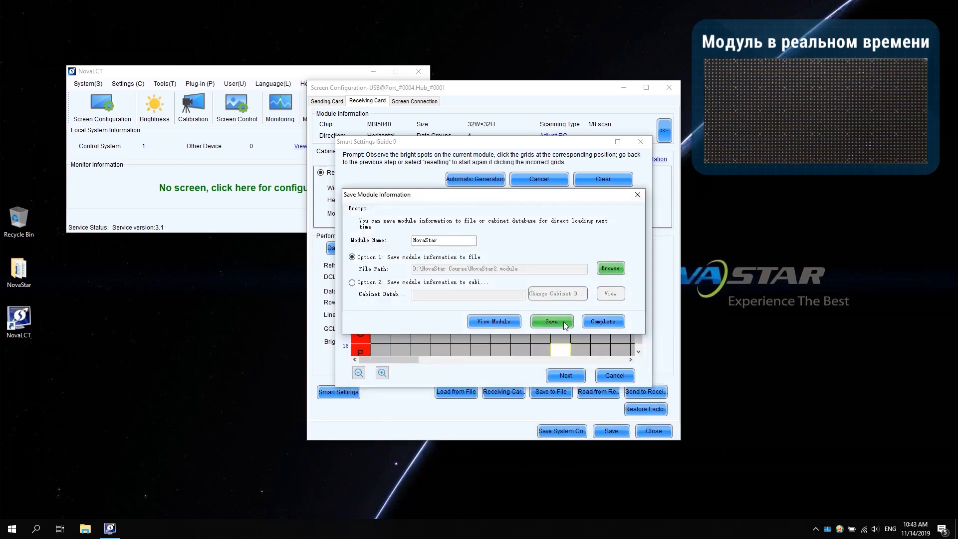
click(549, 321)
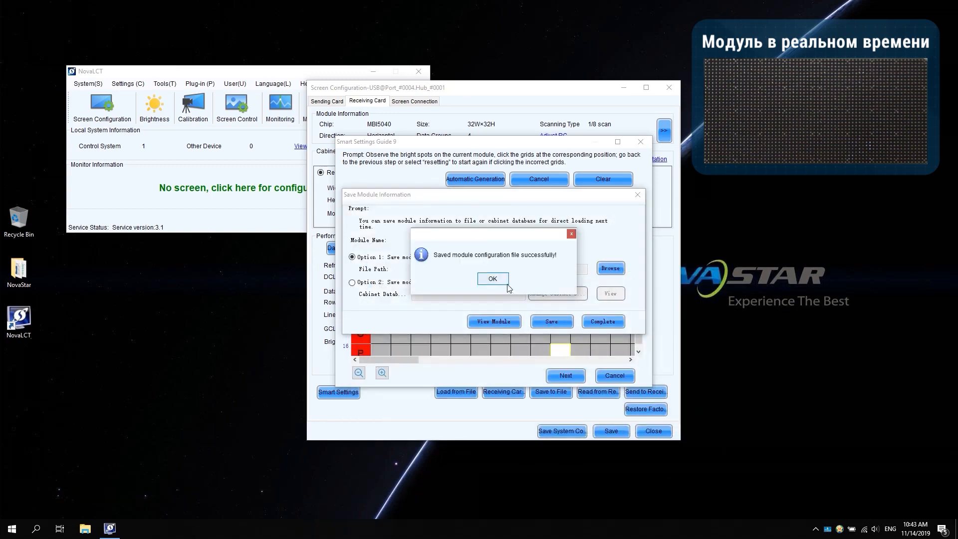
click(492, 278)
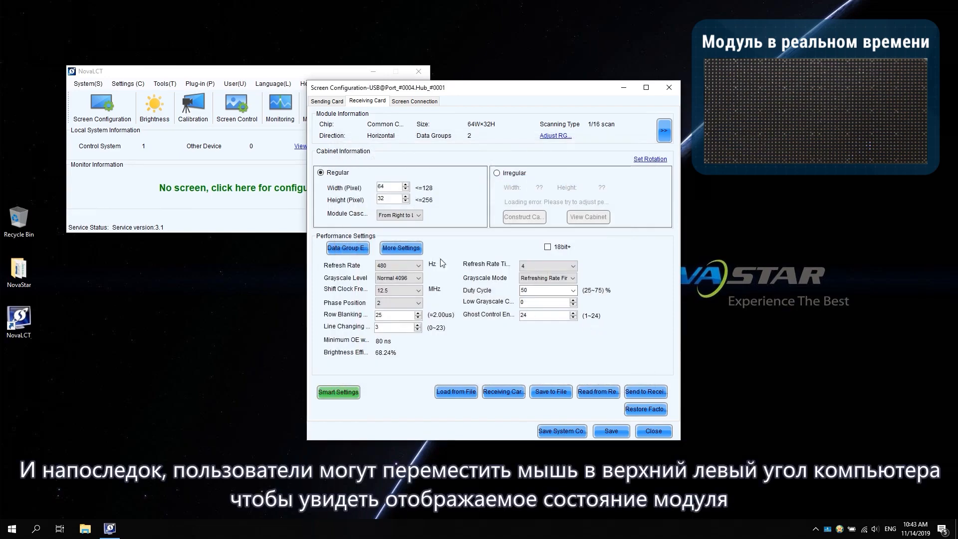
mouse_move(20, 12)
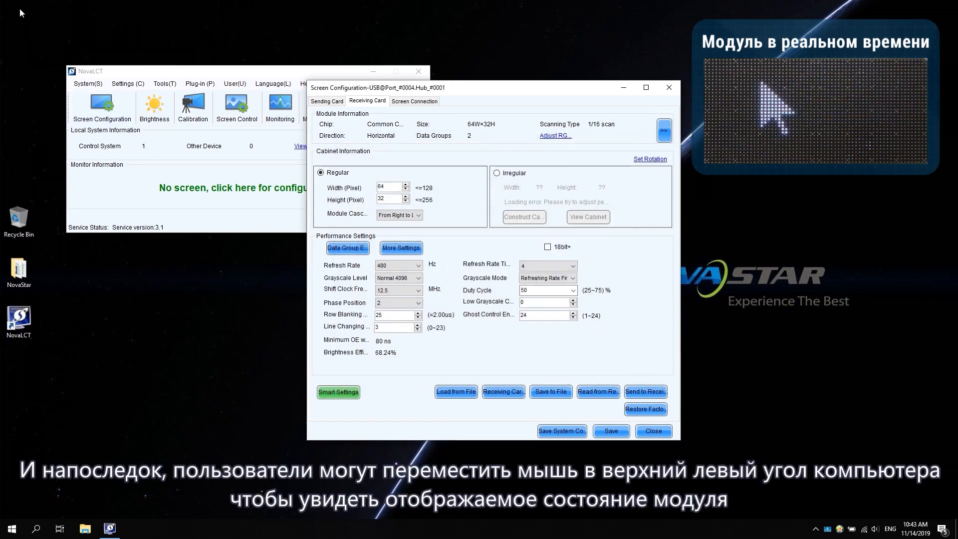